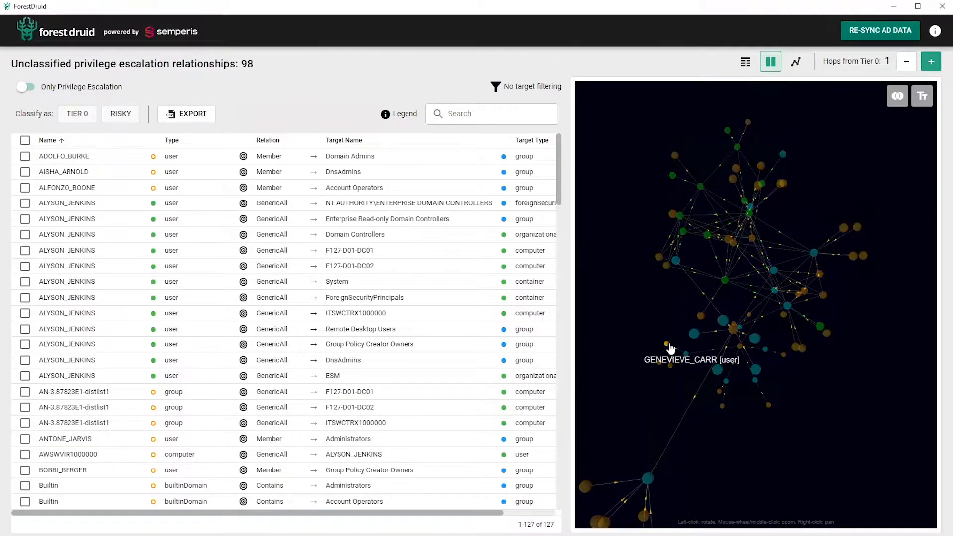
Pan the attack-path graph so the whole node cluster is recentred in view.
right_click(668, 352)
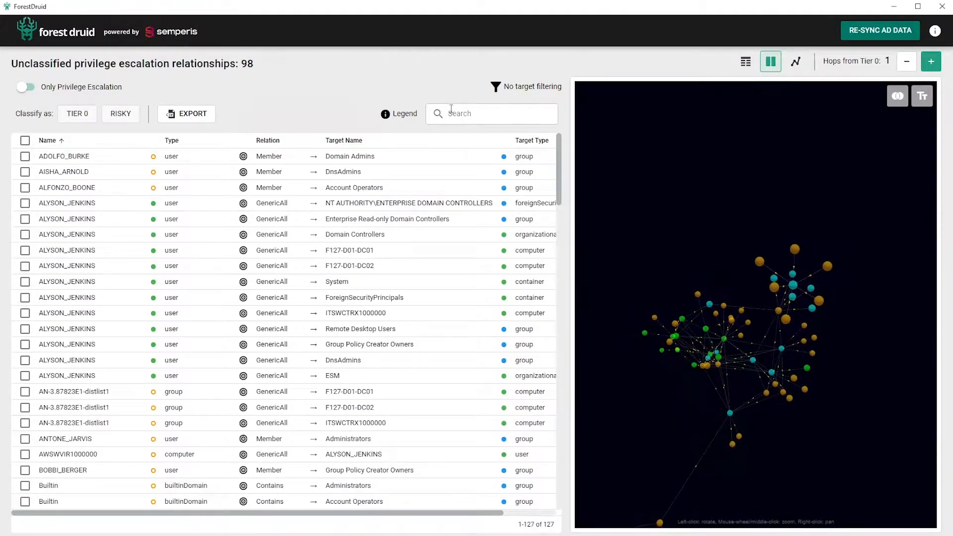
Search the relationships list for 'dc0', then continue reviewing toward the f127-d01.lab rows.
left_click(492, 114)
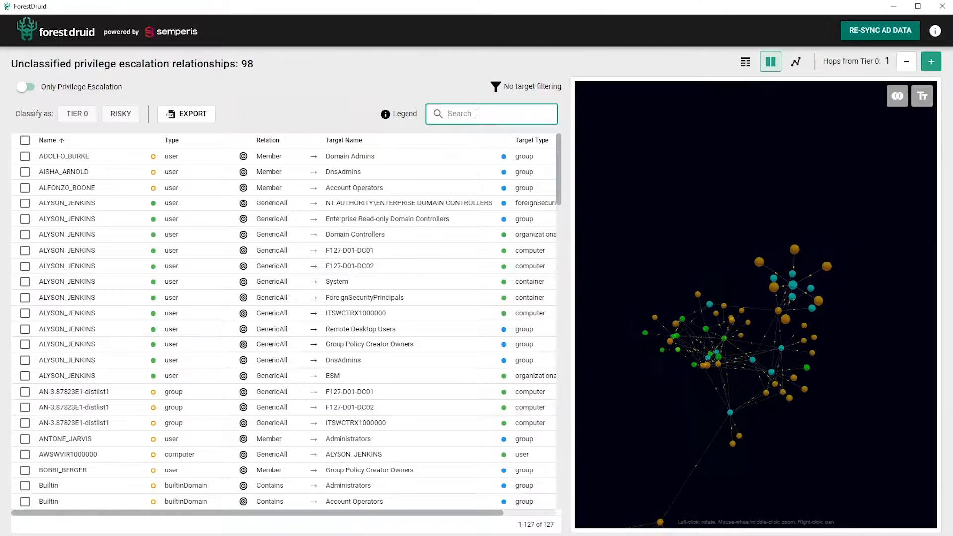
type("dc0")
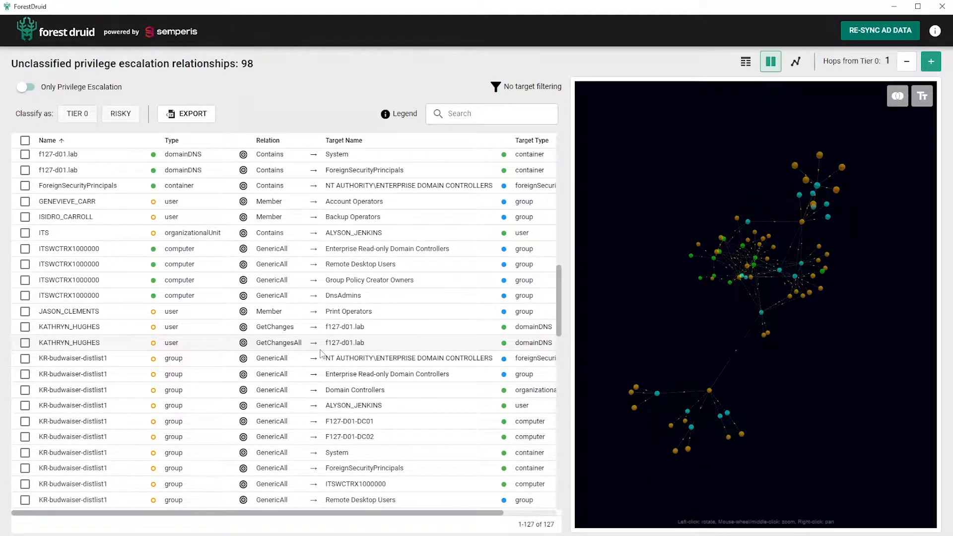
Scroll the relationships list to its end at the YV-666-admingroup1 GenericAll entries.
scroll("down", 3)
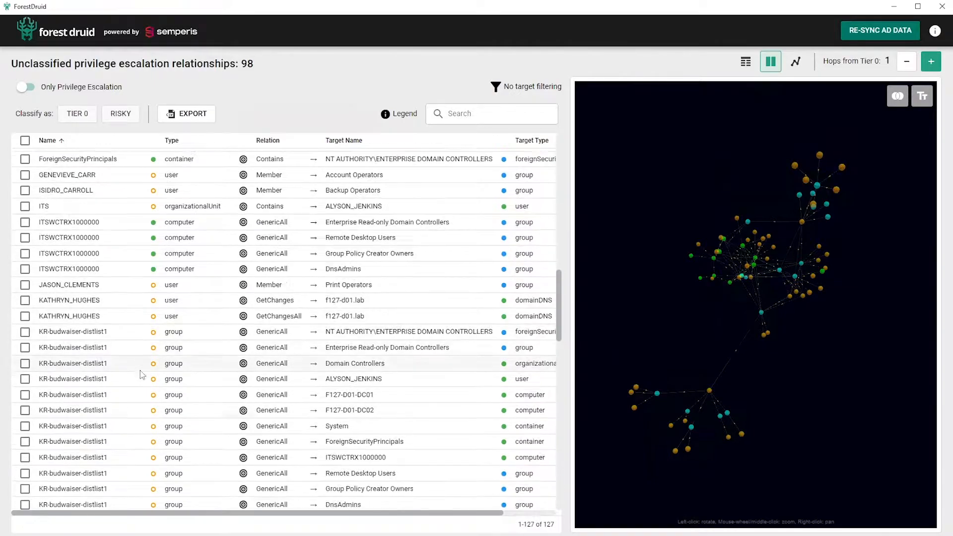
scroll("down", 3)
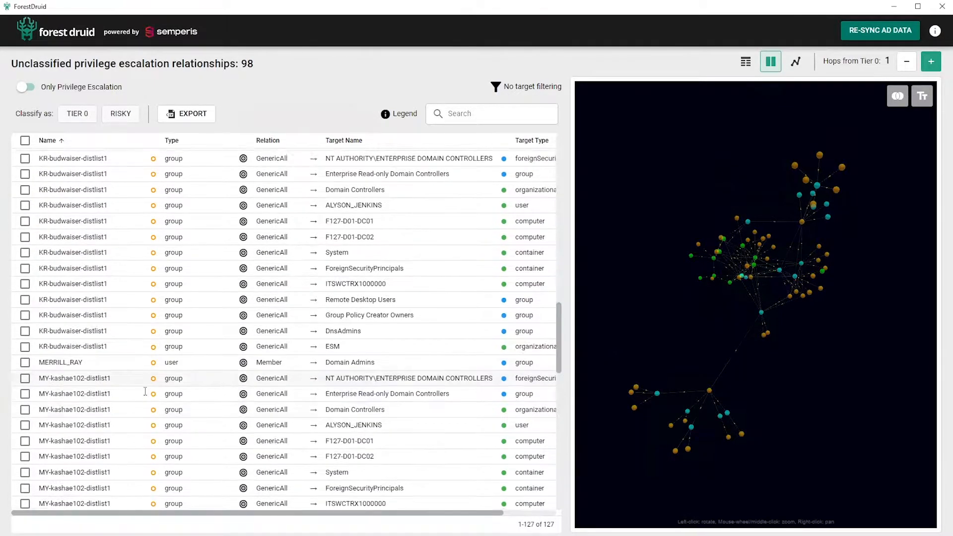
scroll("down", 3)
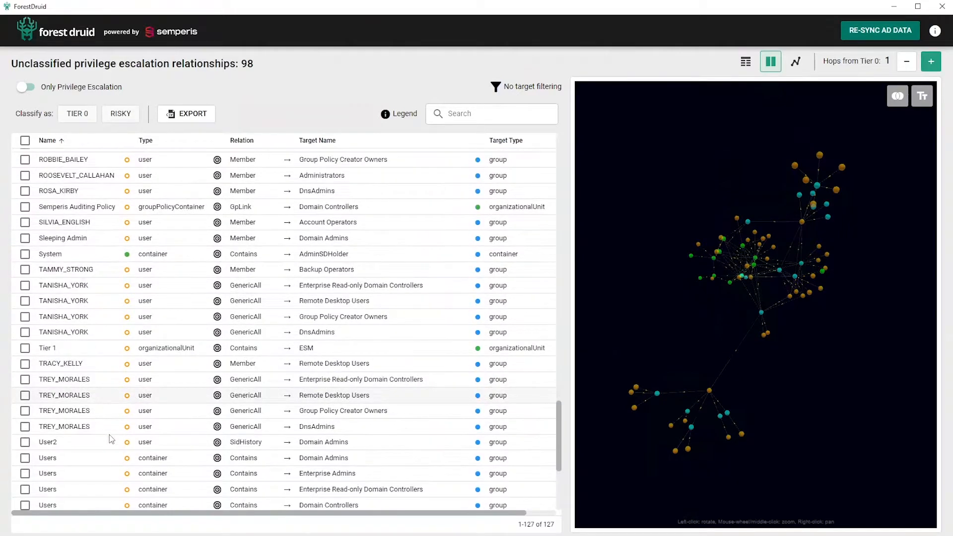
scroll("down", 3)
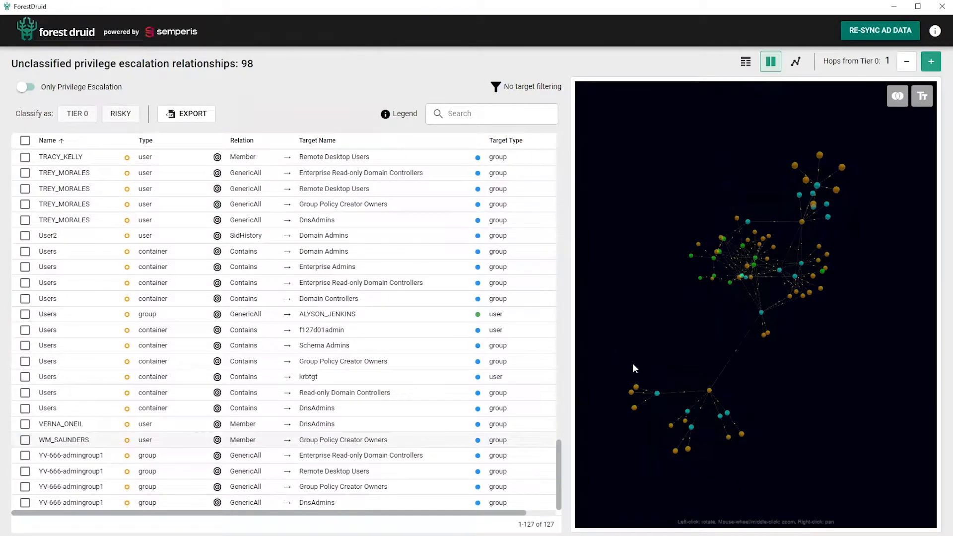
mouse_move(731, 288)
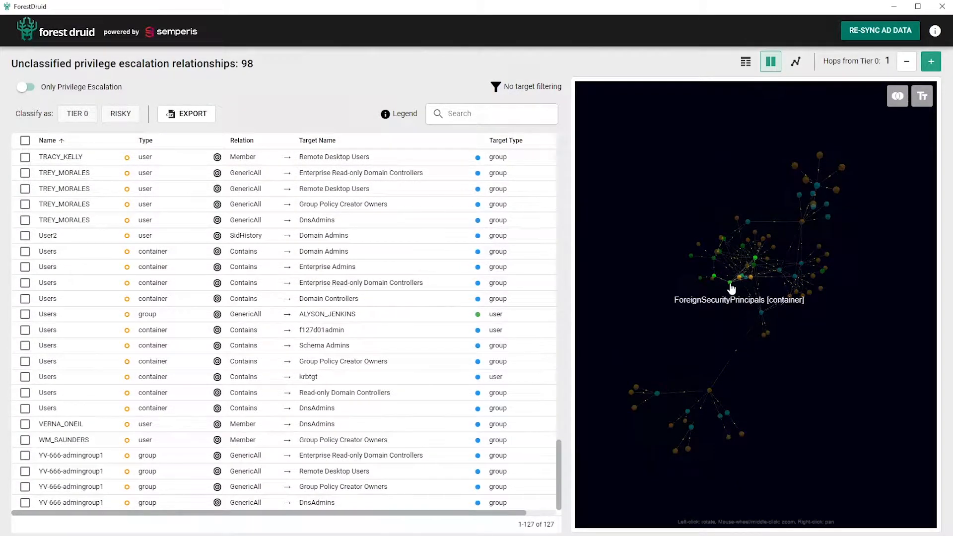